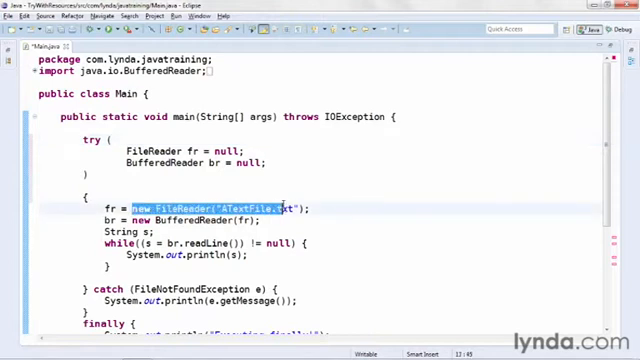
- Move the FileReader and BufferedReader creation into the try parentheses and remove the old assignment lines
key(Delete)
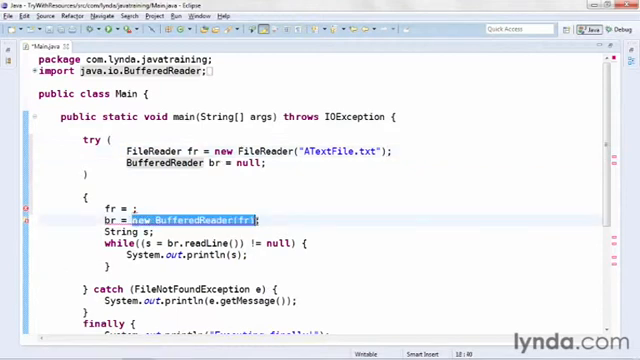
key(Delete)
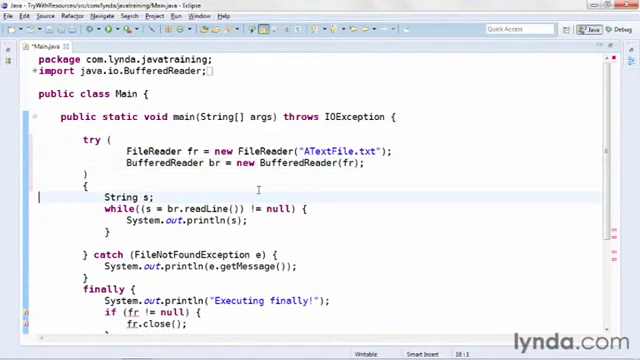
scroll(down, 3)
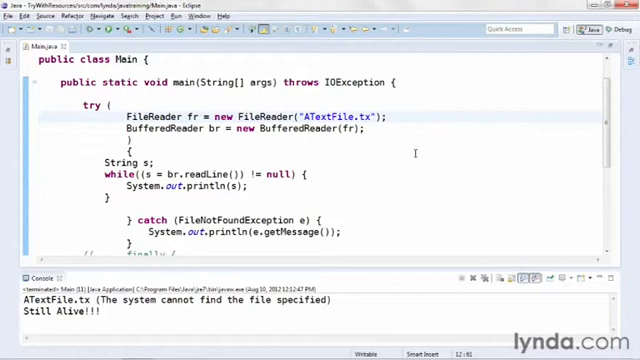
- Scroll down to review the commented-out finally block and the 'Still Alive!!!' output after the ATextFile.tx run
scroll(down, 3)
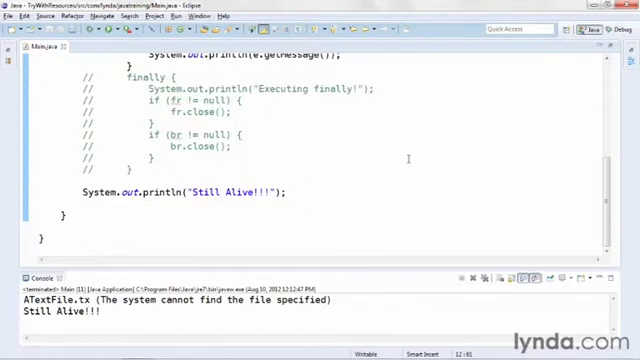